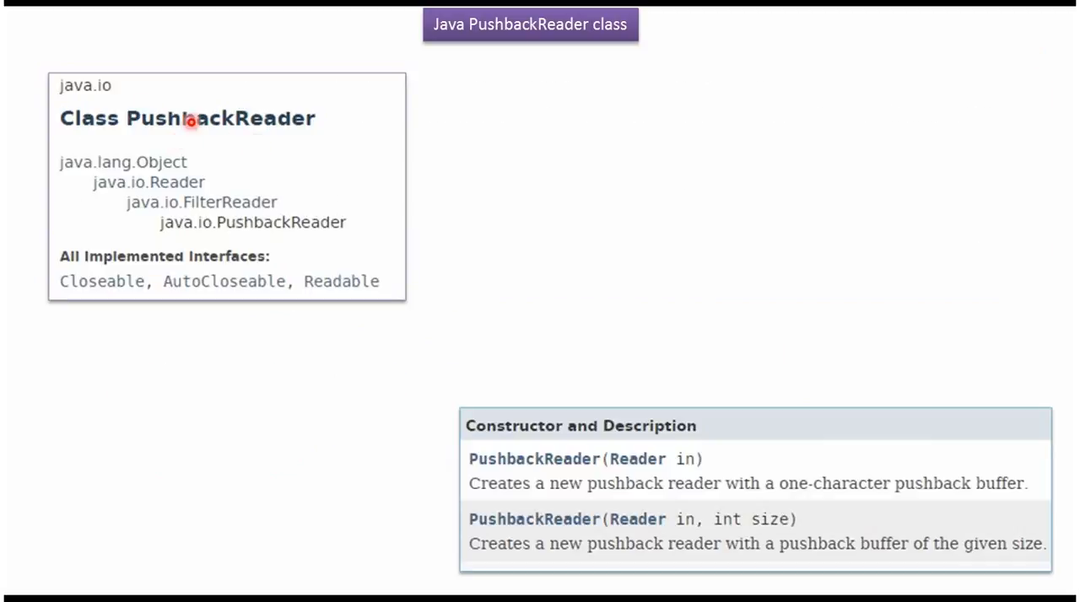
pyautogui.moveTo(291, 246)
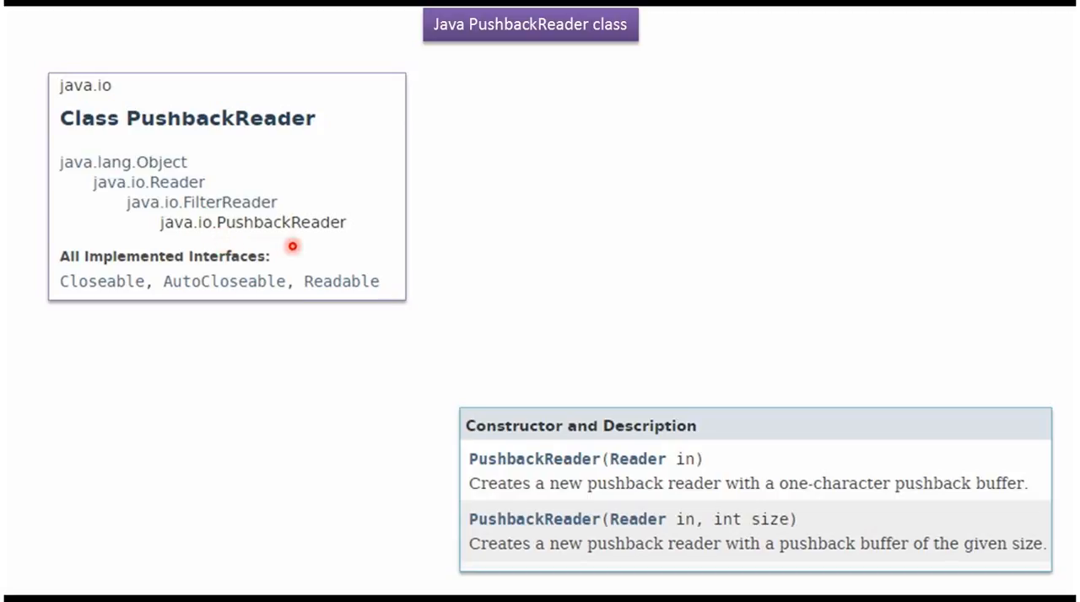
pyautogui.moveTo(238, 217)
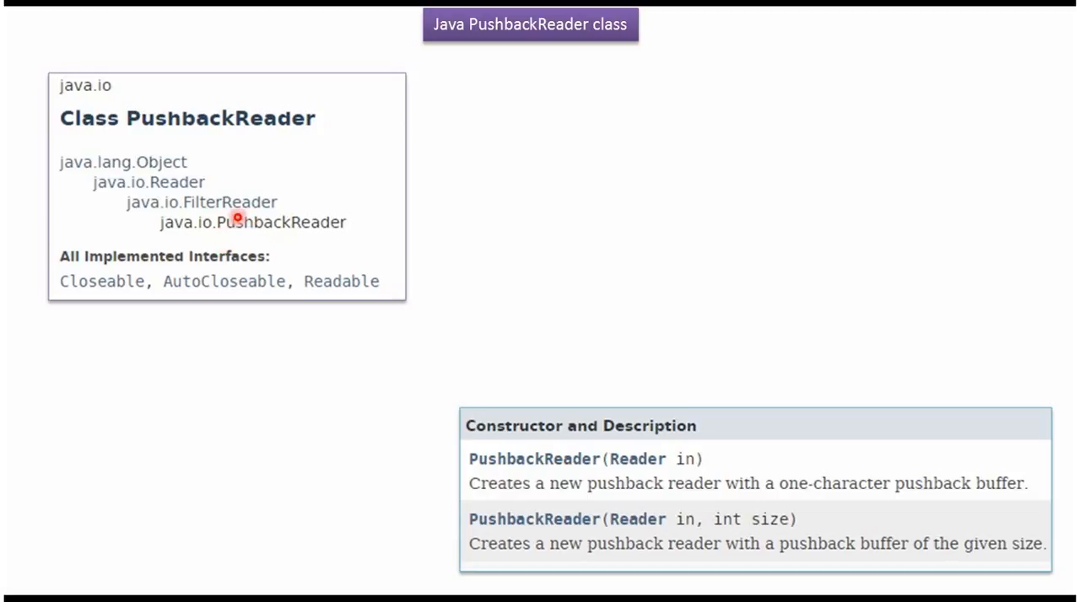
pyautogui.moveTo(192, 194)
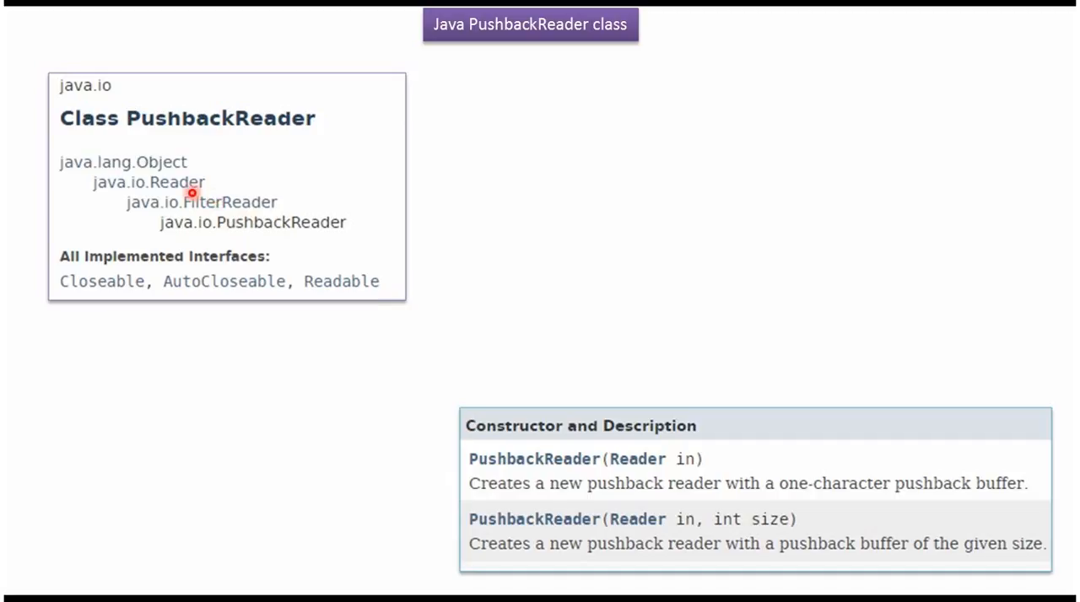
pyautogui.moveTo(712, 457)
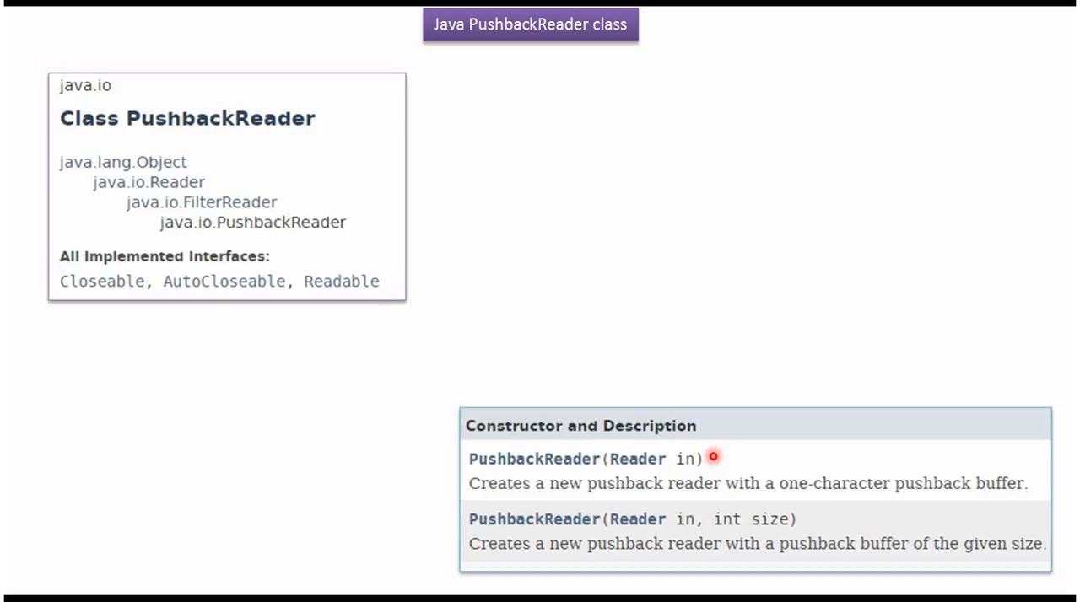
pyautogui.moveTo(577, 472)
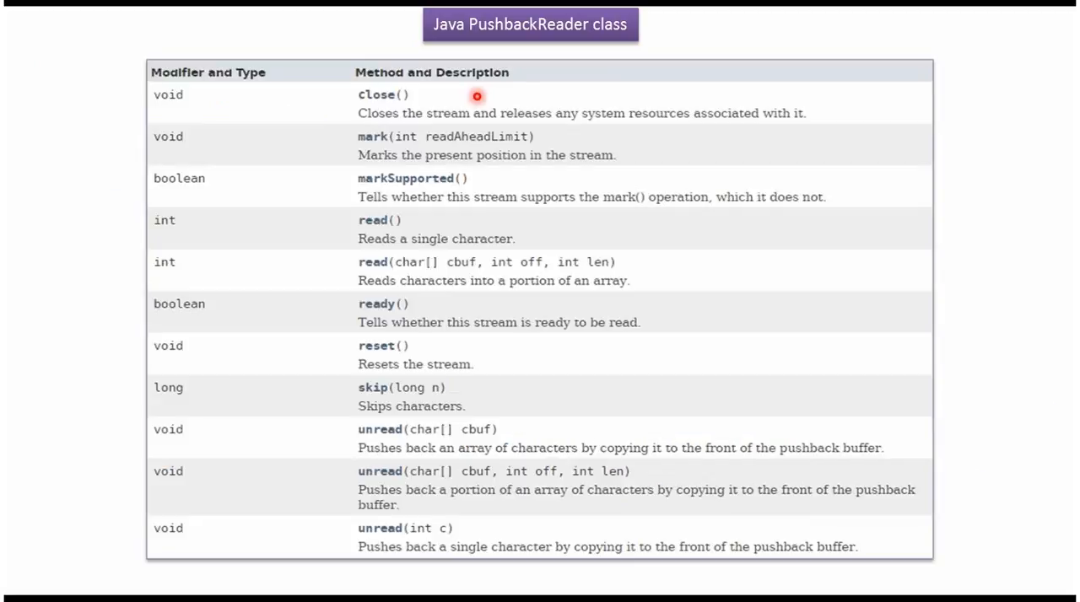
pyautogui.moveTo(378, 277)
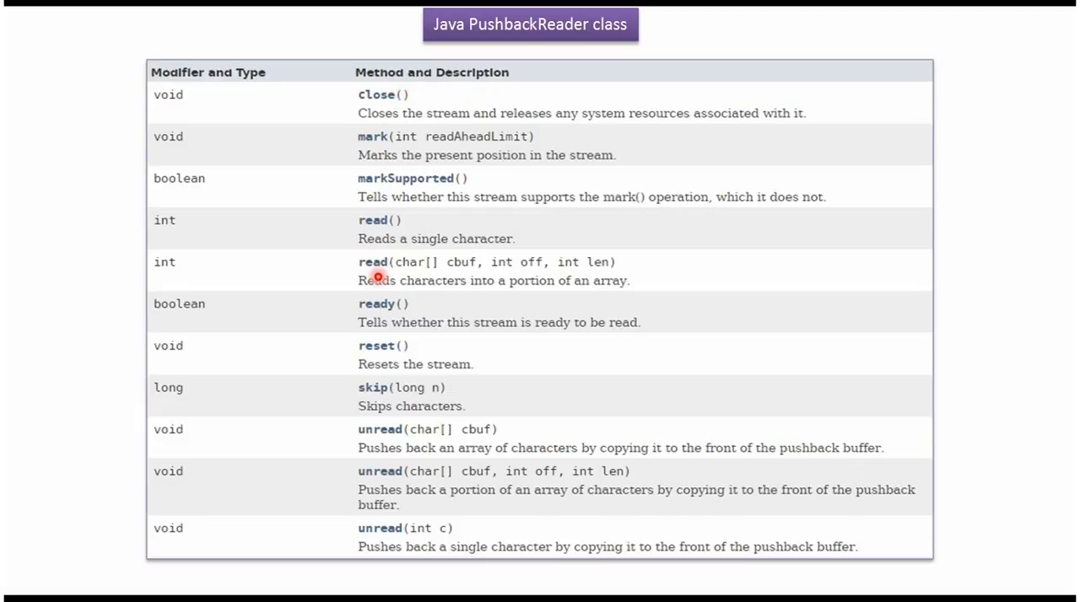
pyautogui.moveTo(429, 385)
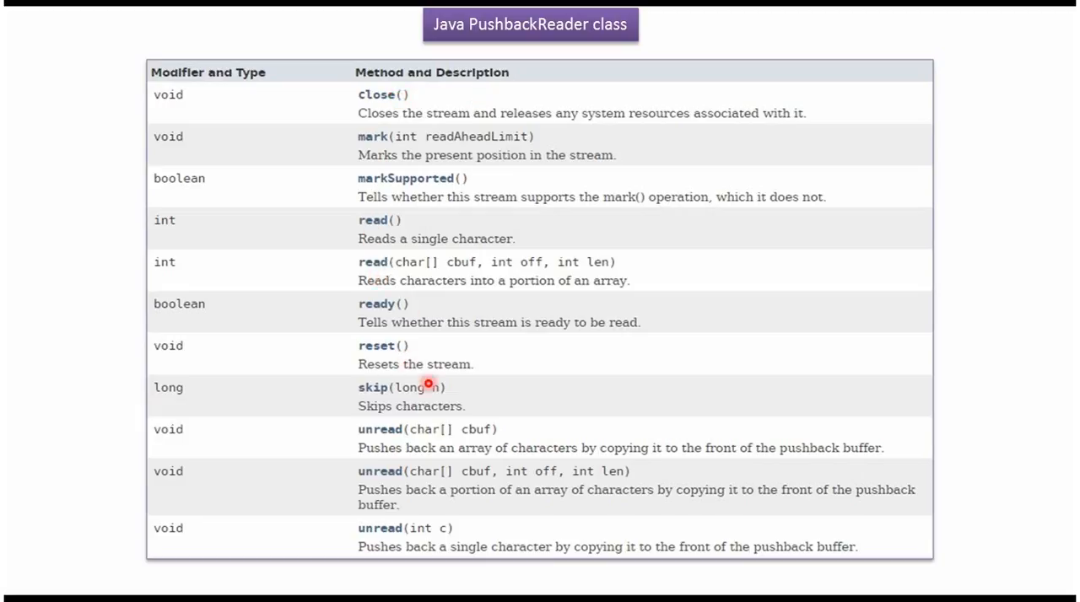
pyautogui.moveTo(418, 506)
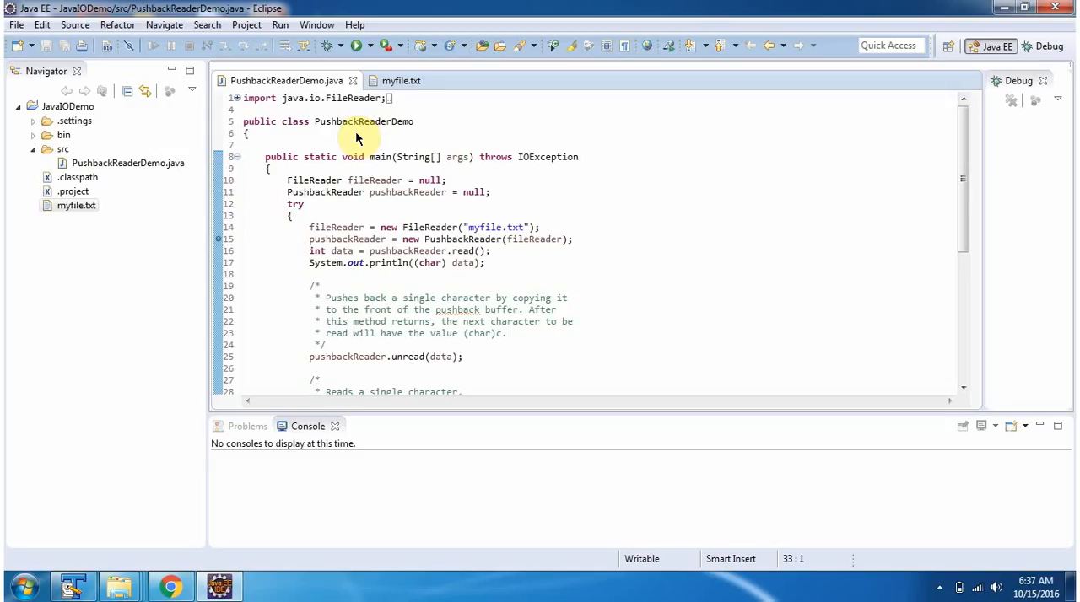
pyautogui.moveTo(354, 138)
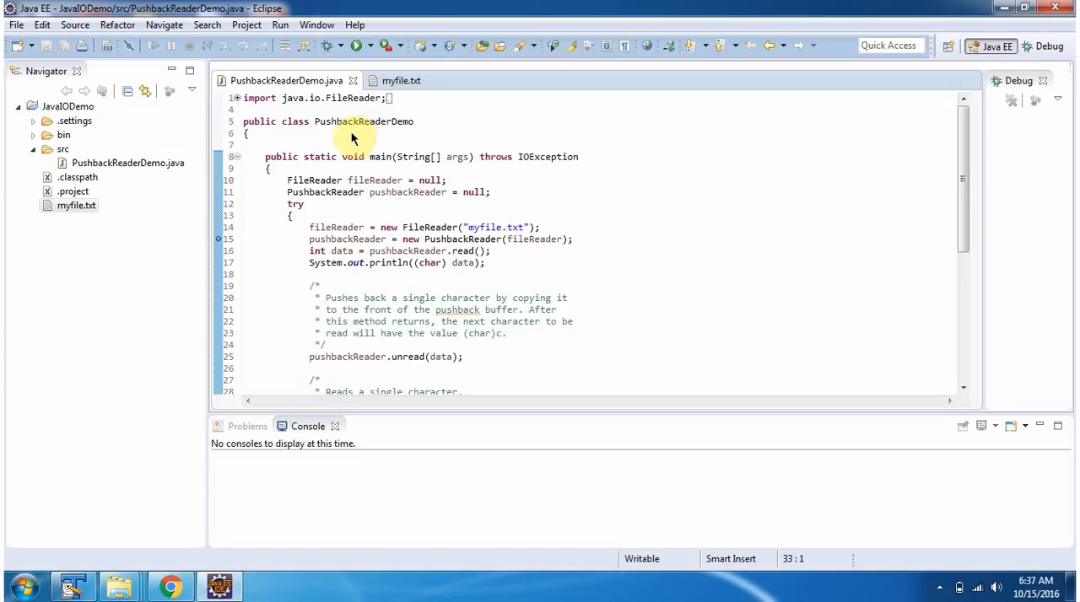
pyautogui.moveTo(379, 157)
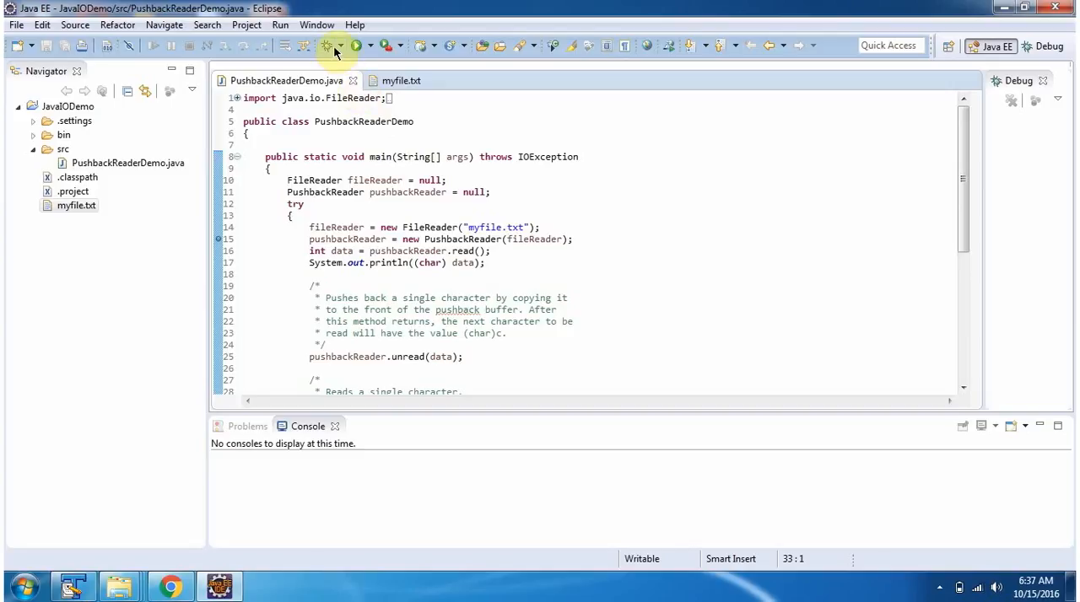
pyautogui.moveTo(327, 46)
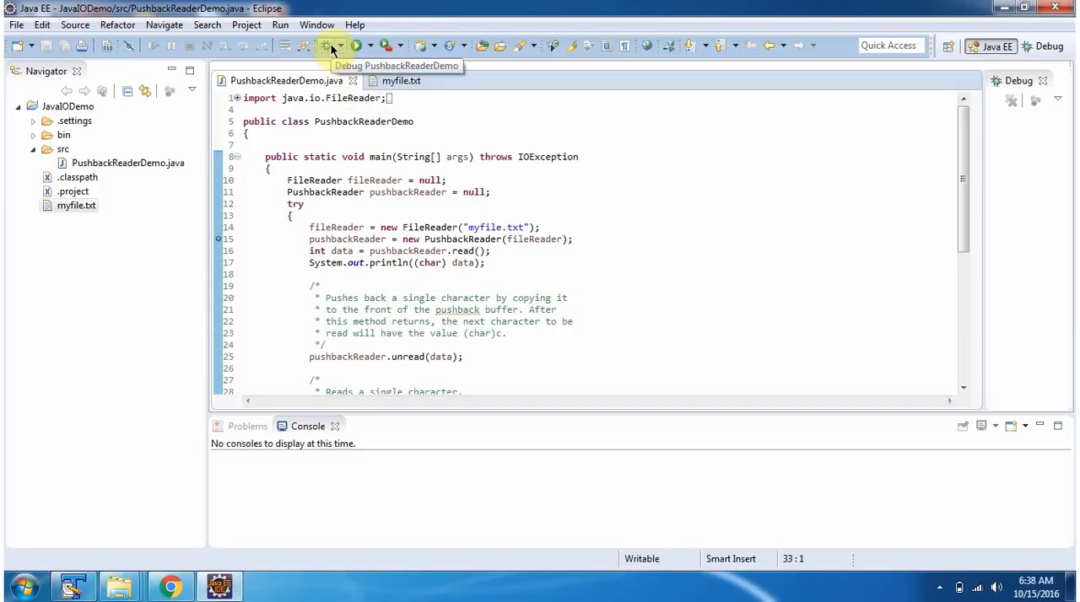
# Step: Launch PushbackReaderDemo in debug mode, suspending at the PushbackReader creation
pyautogui.click(328, 45)
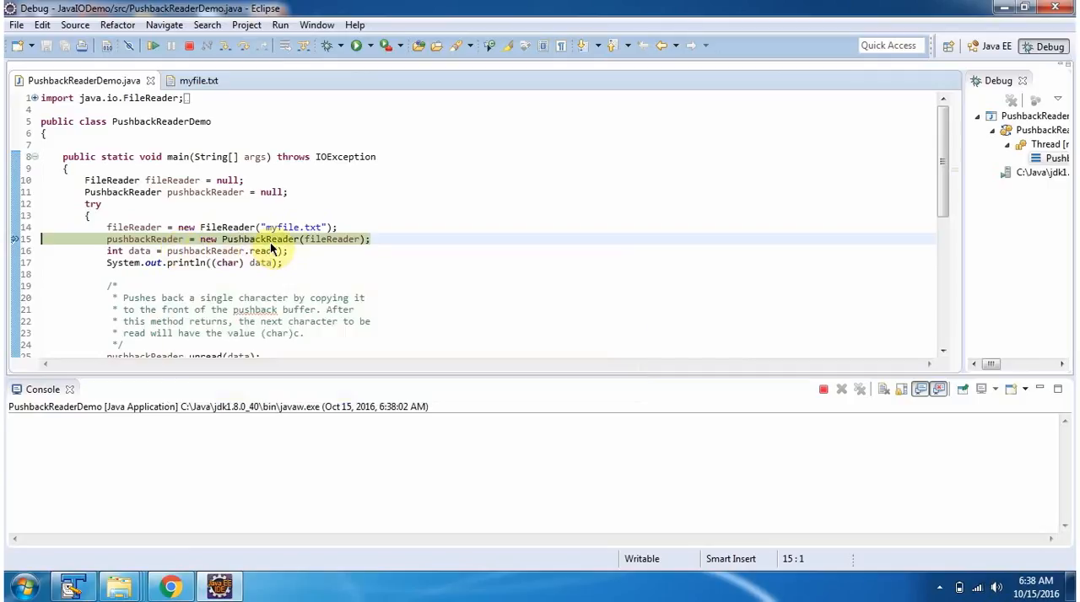
pyautogui.moveTo(328, 253)
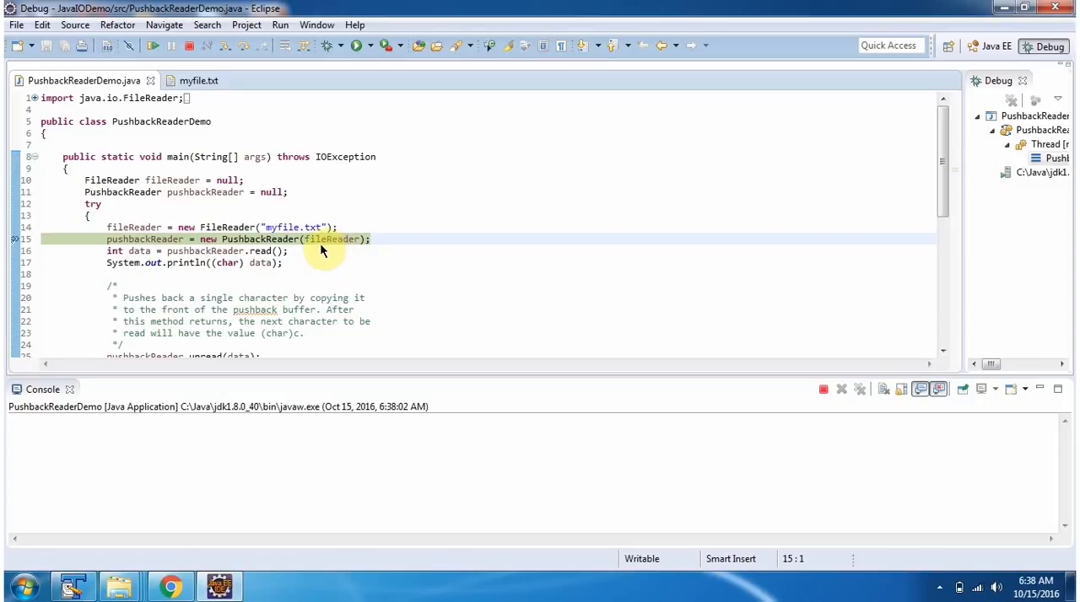
pyautogui.moveTo(324, 240)
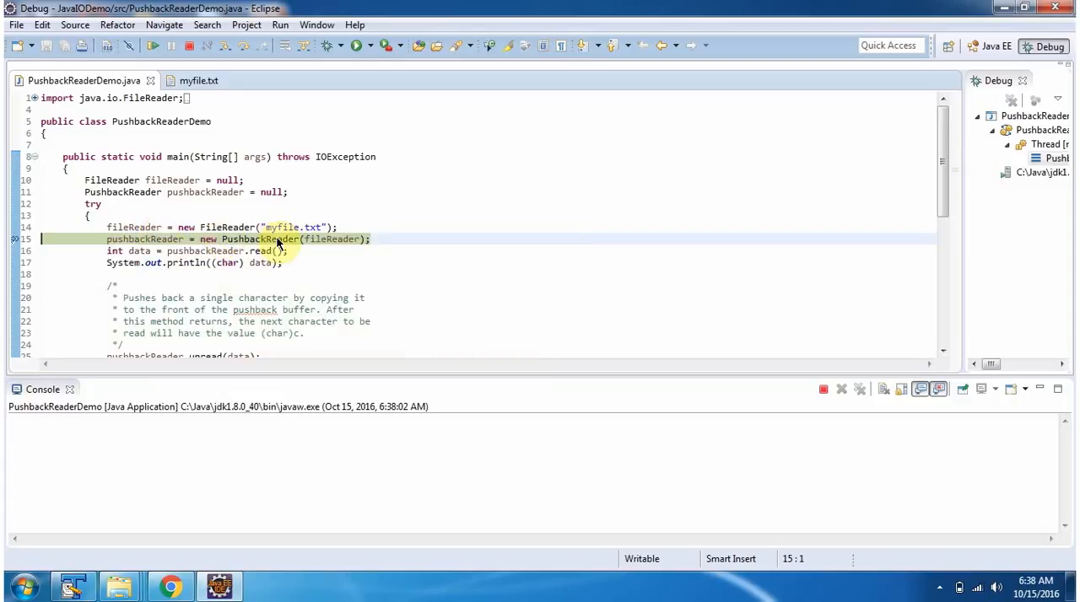
pyautogui.moveTo(290, 239)
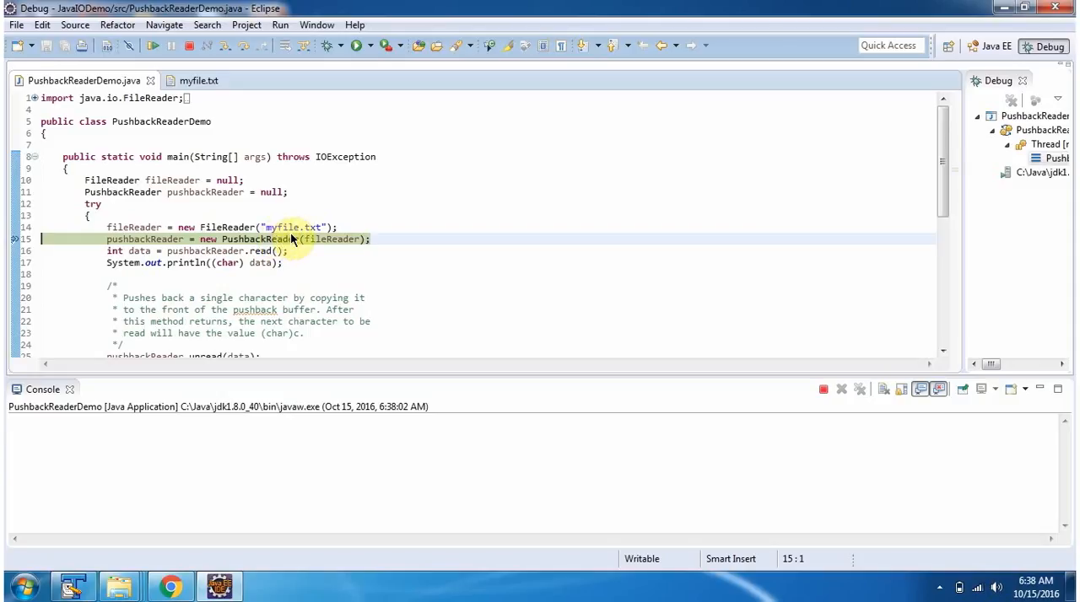
# Step: Step over to the read call on line 16 and confirm myfile.txt holds "Hello world"
pyautogui.click(199, 81)
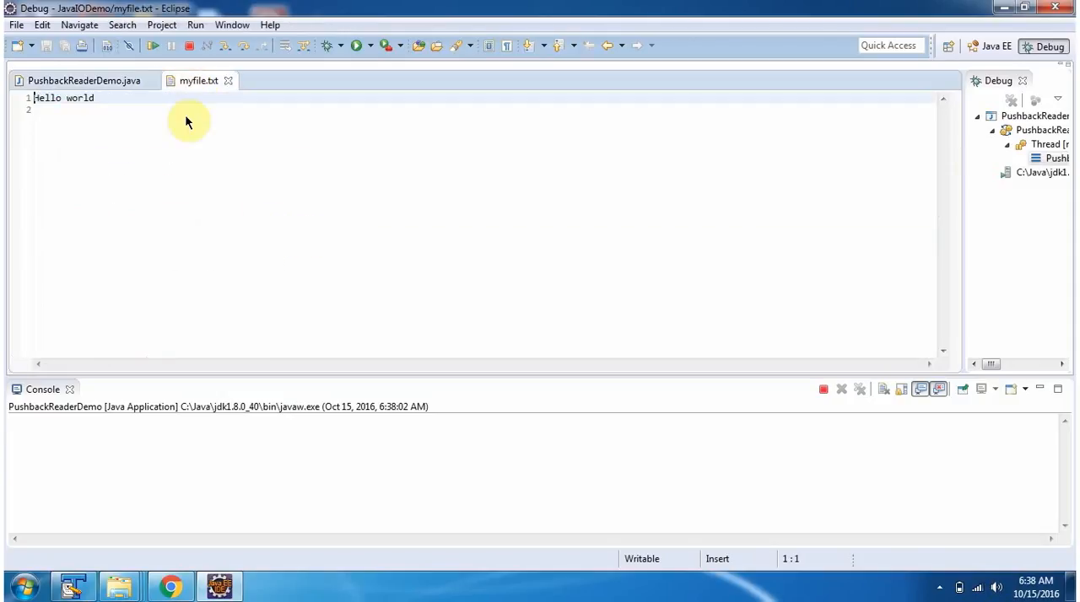
pyautogui.moveTo(70, 111)
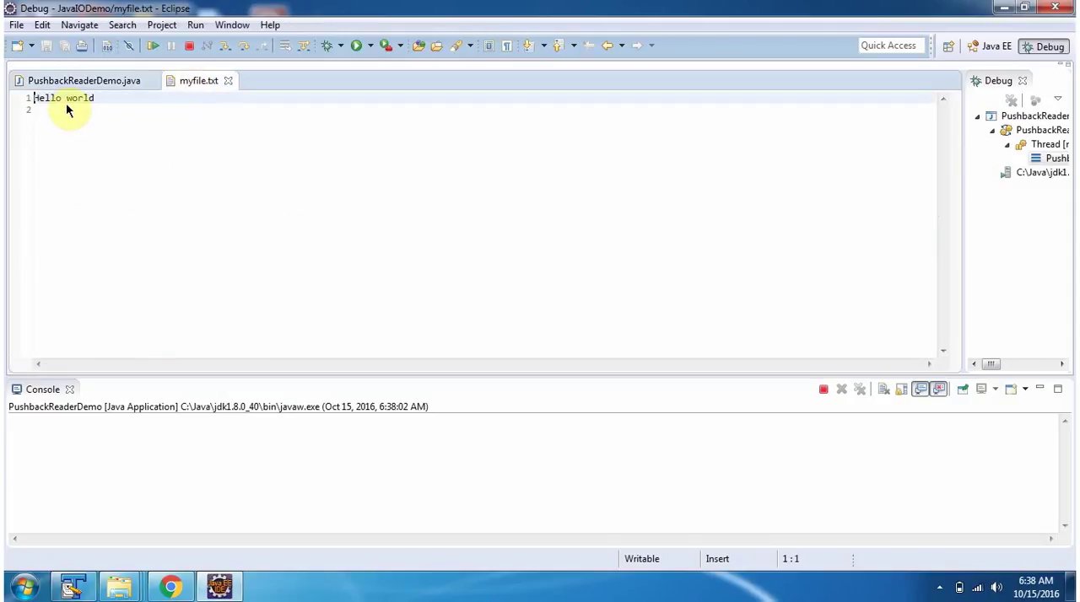
pyautogui.click(85, 81)
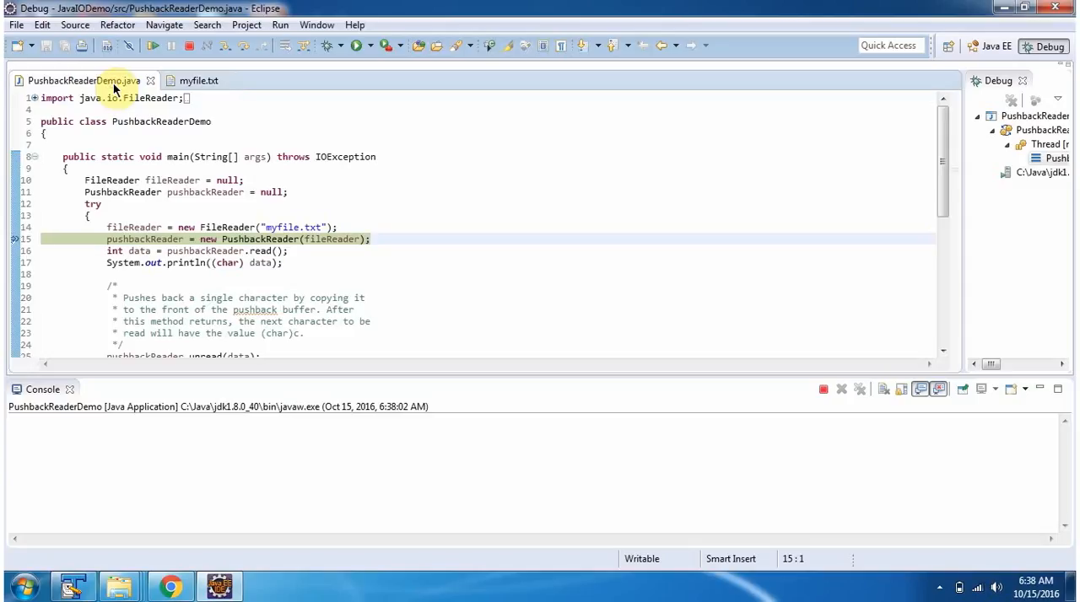
pyautogui.click(250, 45)
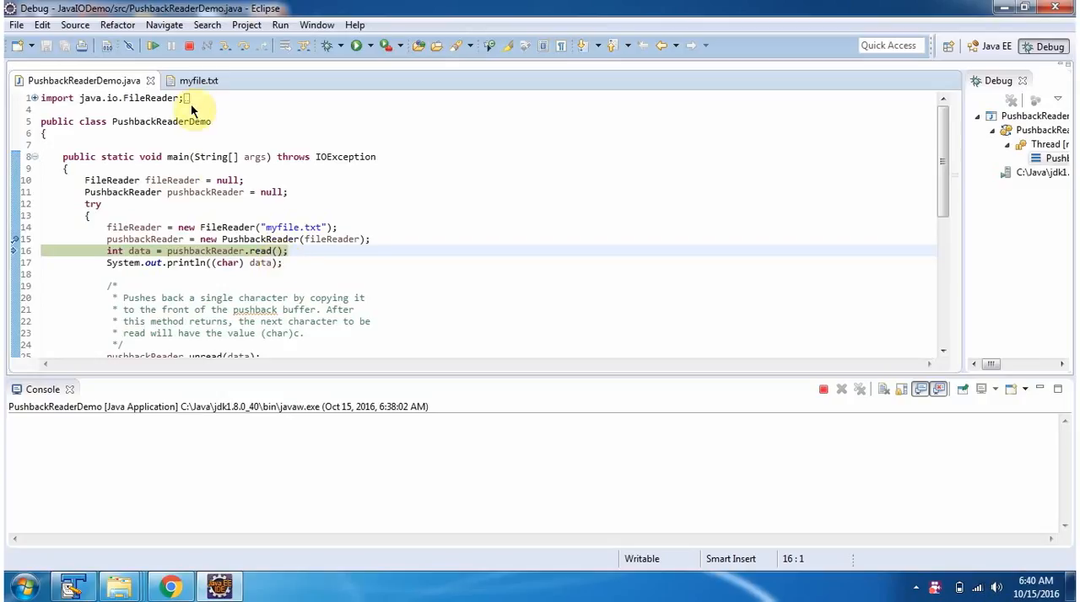
pyautogui.click(199, 81)
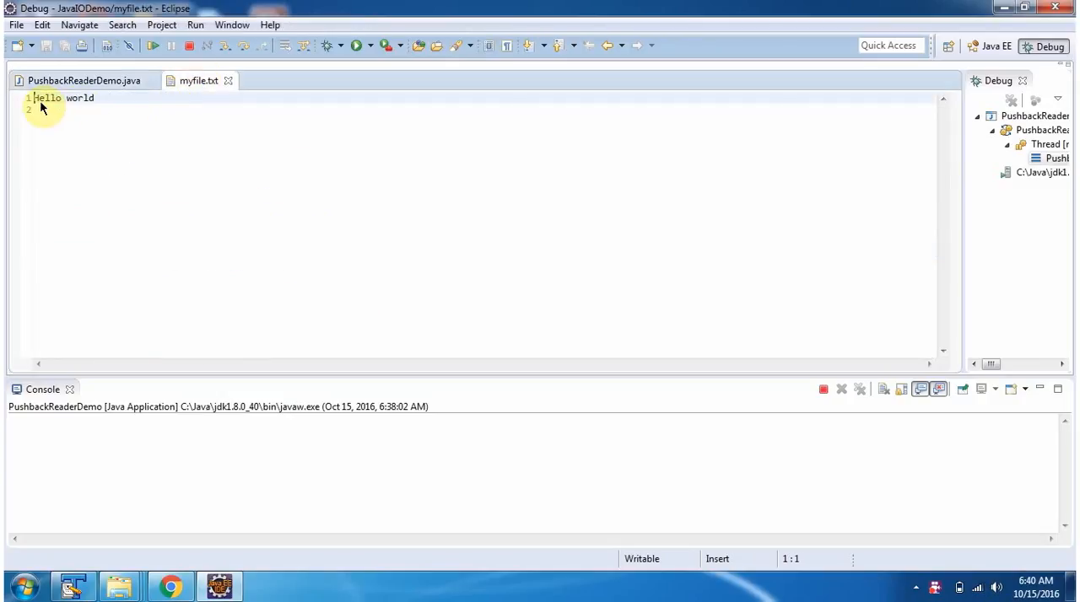
# Step: Step over the read, print and unread calls so the console shows H, pausing at the second read
pyautogui.click(85, 81)
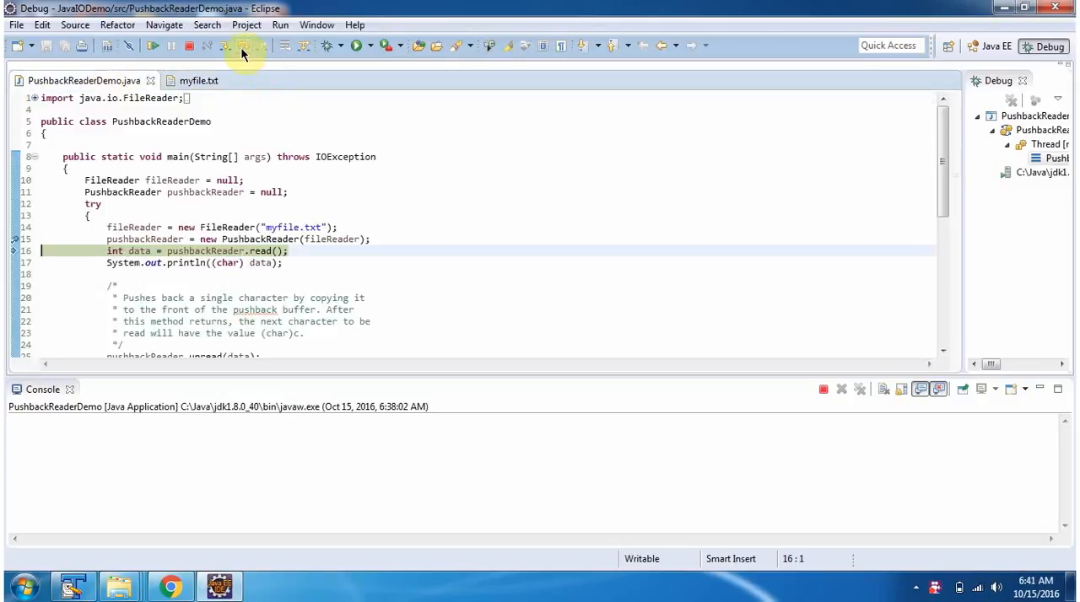
pyautogui.click(243, 45)
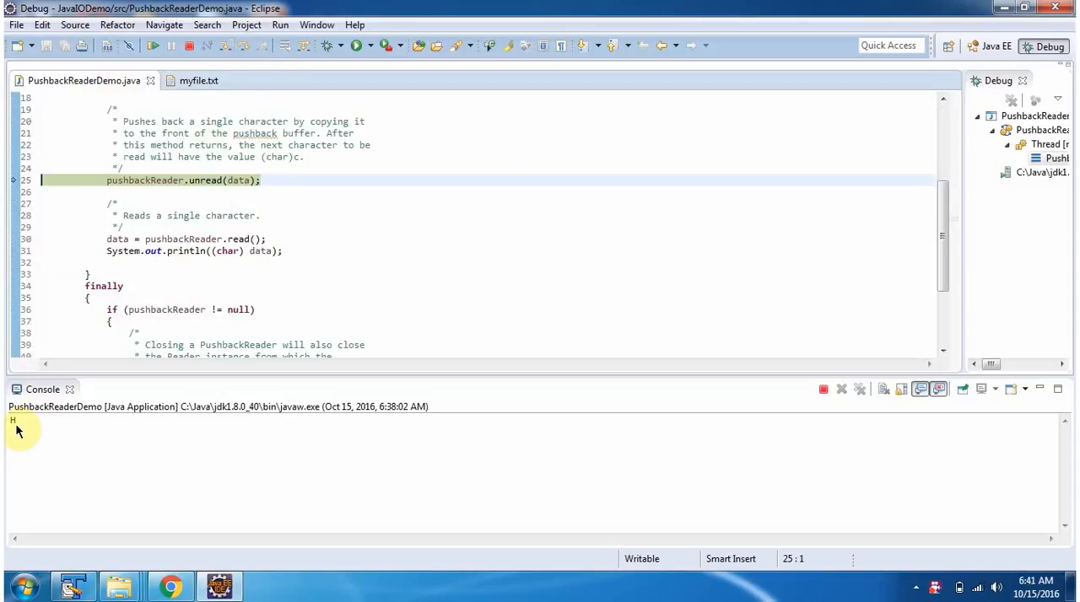
pyautogui.moveTo(211, 196)
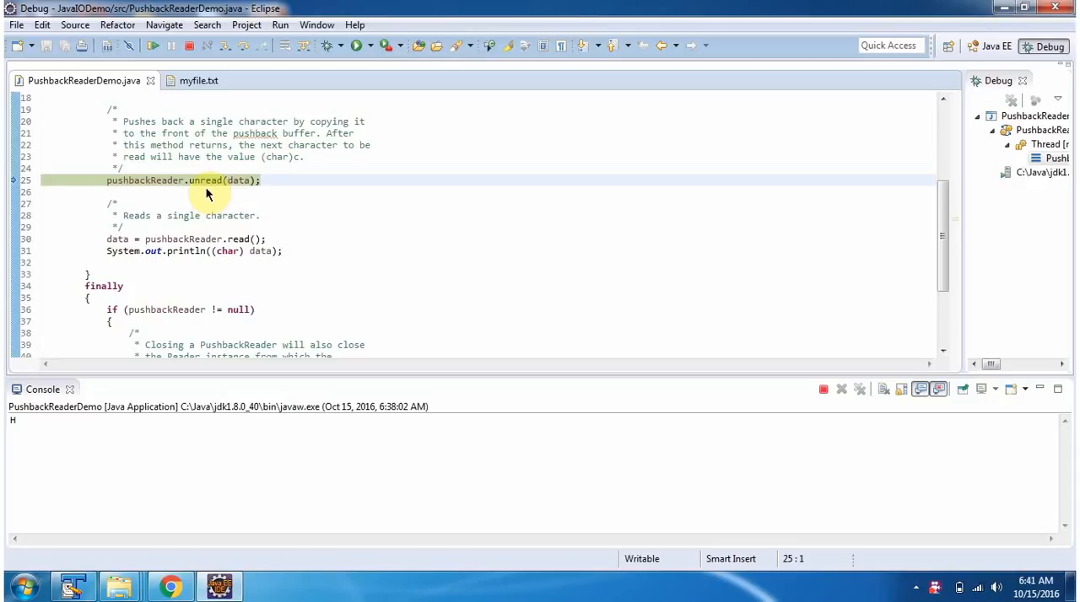
pyautogui.moveTo(236, 199)
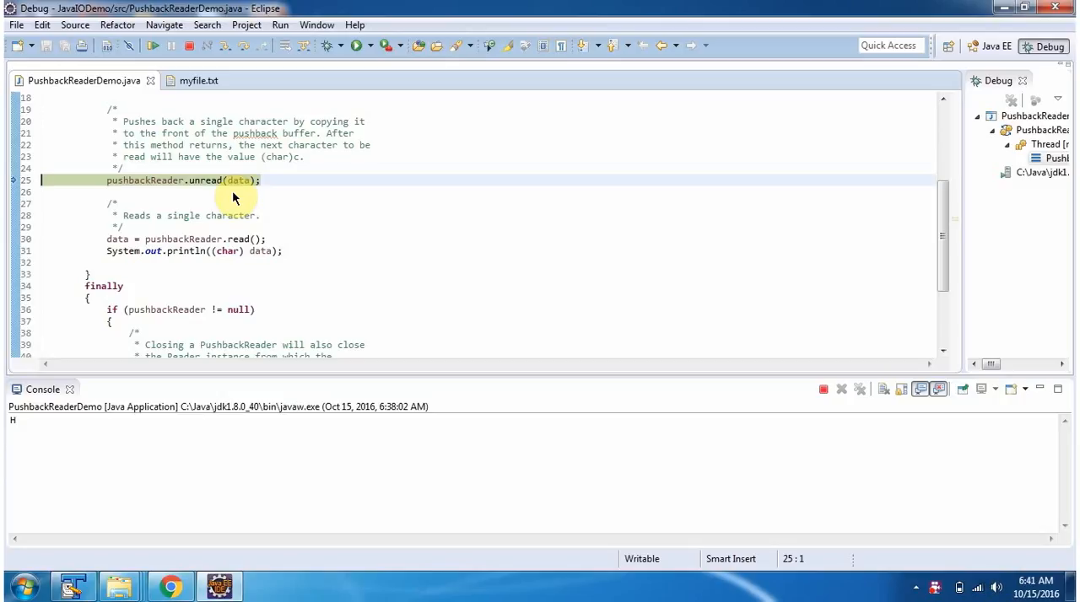
pyautogui.click(243, 46)
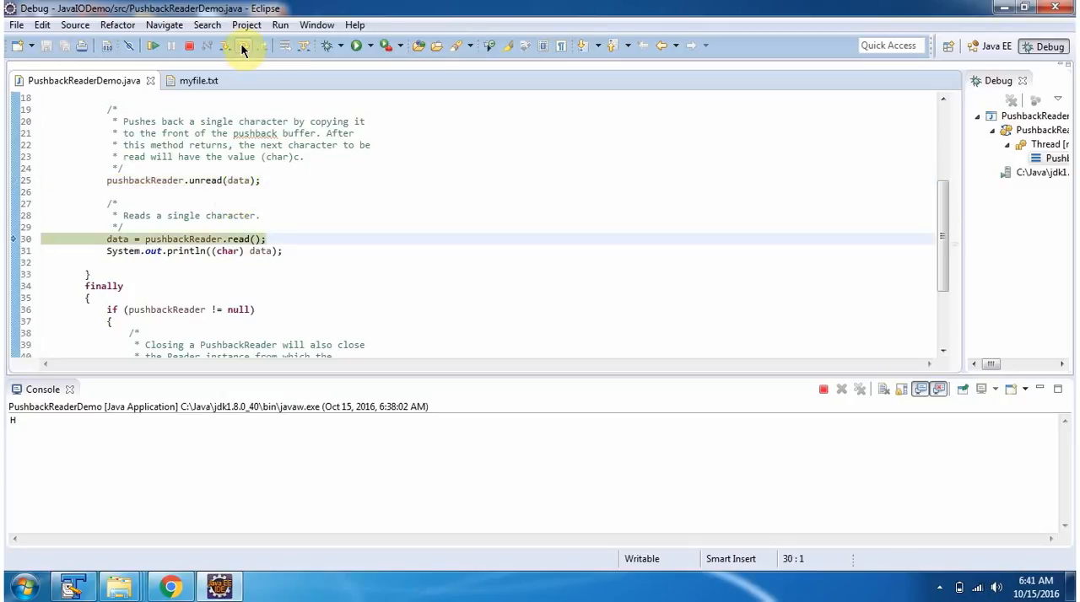
# Step: Step over the second read and print for another H, close the reader and terminate the session
pyautogui.click(243, 46)
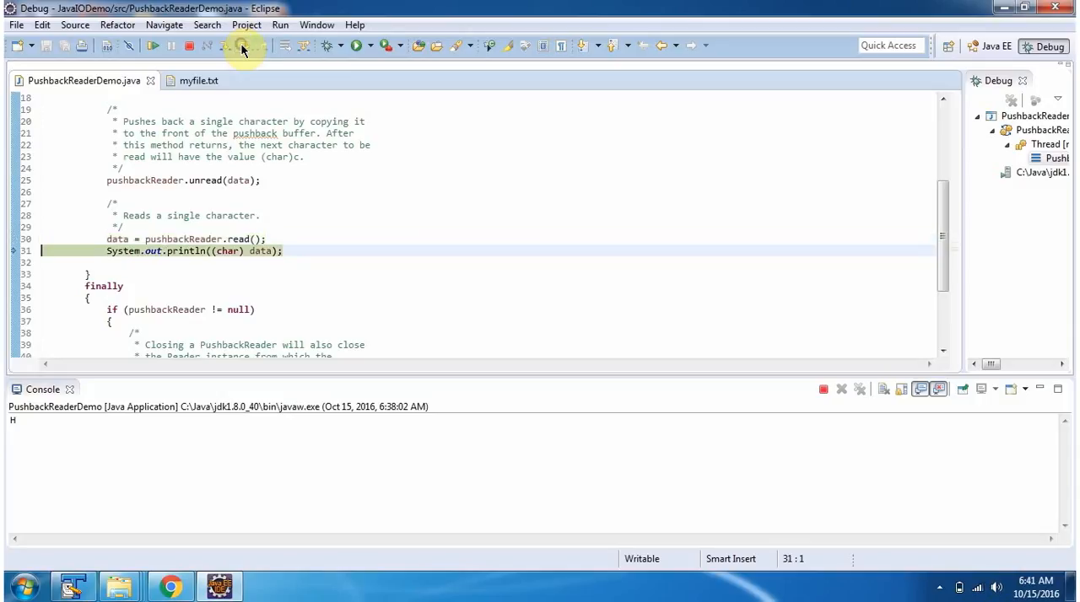
pyautogui.click(243, 47)
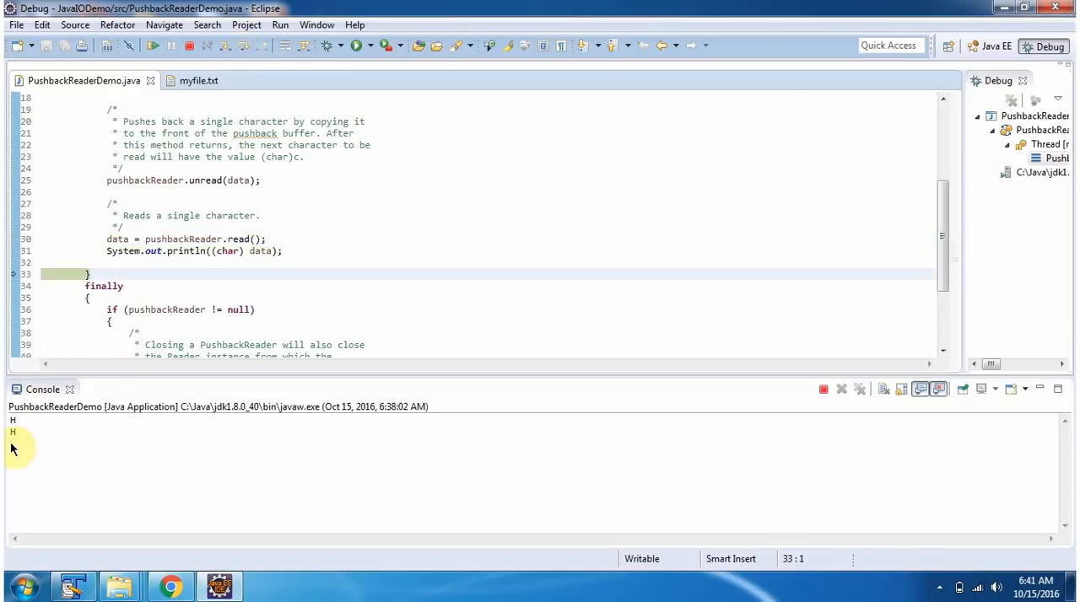
pyautogui.moveTo(270, 108)
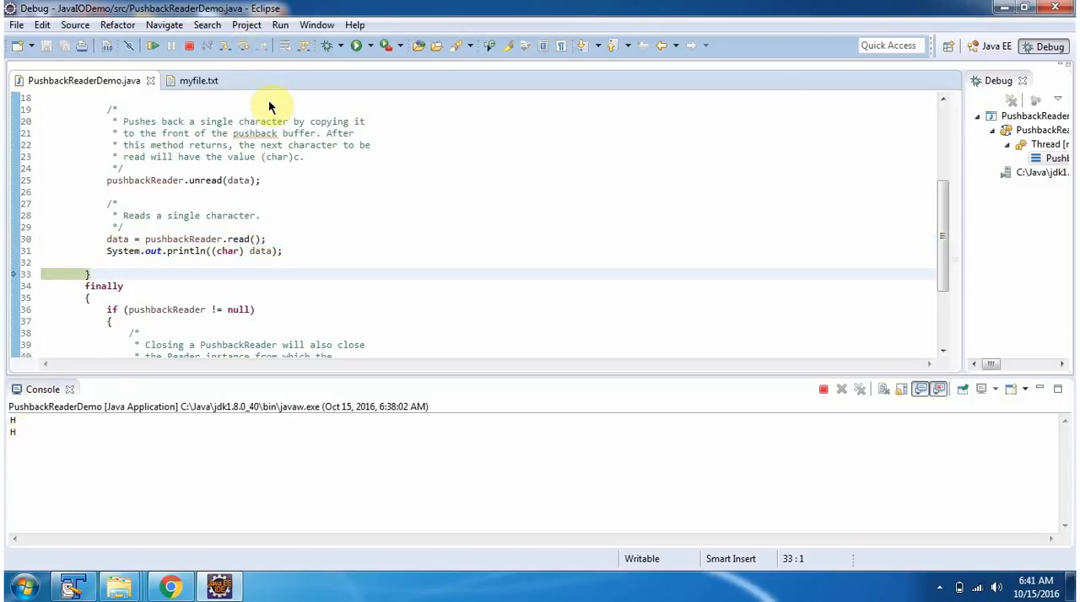
pyautogui.click(242, 45)
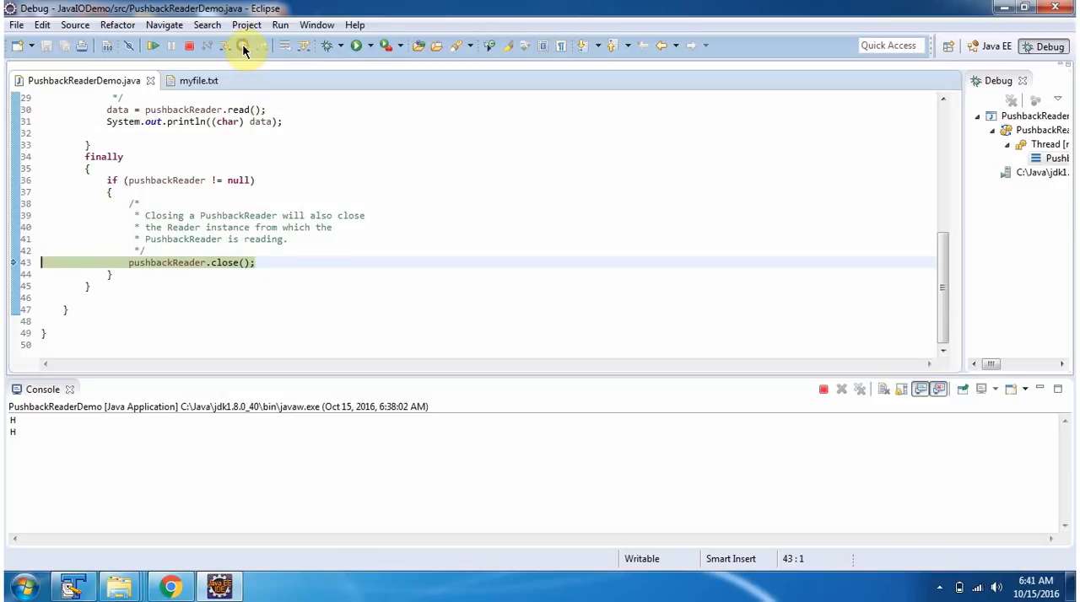
pyautogui.click(243, 45)
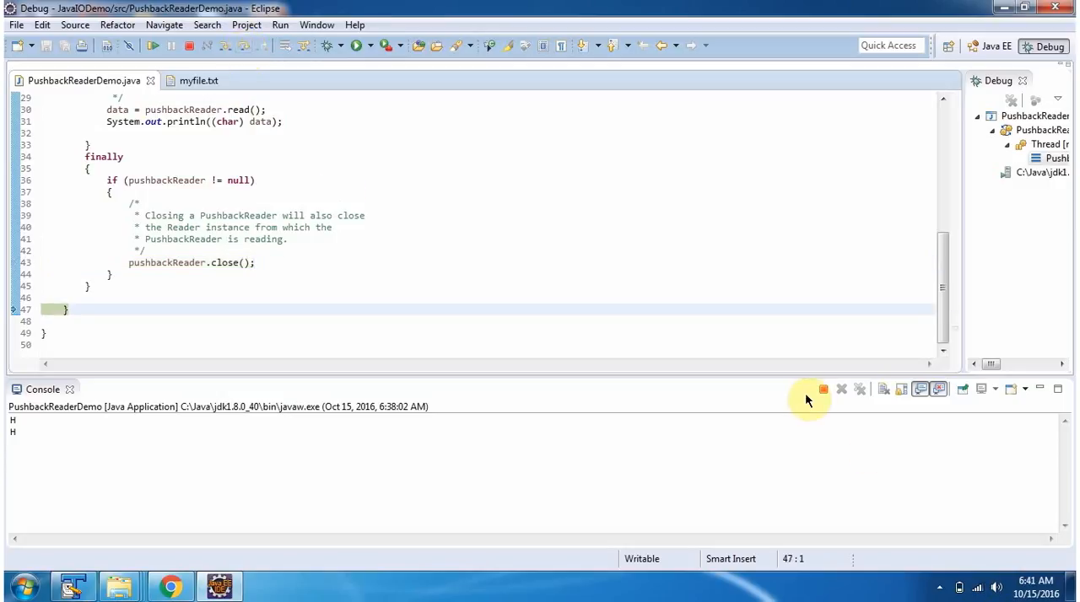
pyautogui.click(823, 388)
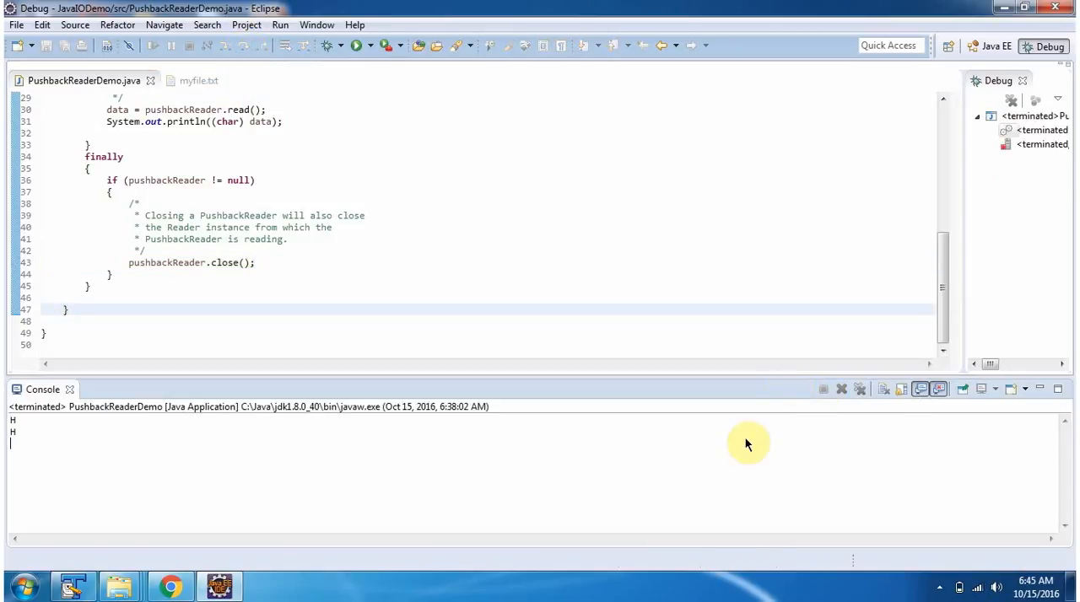